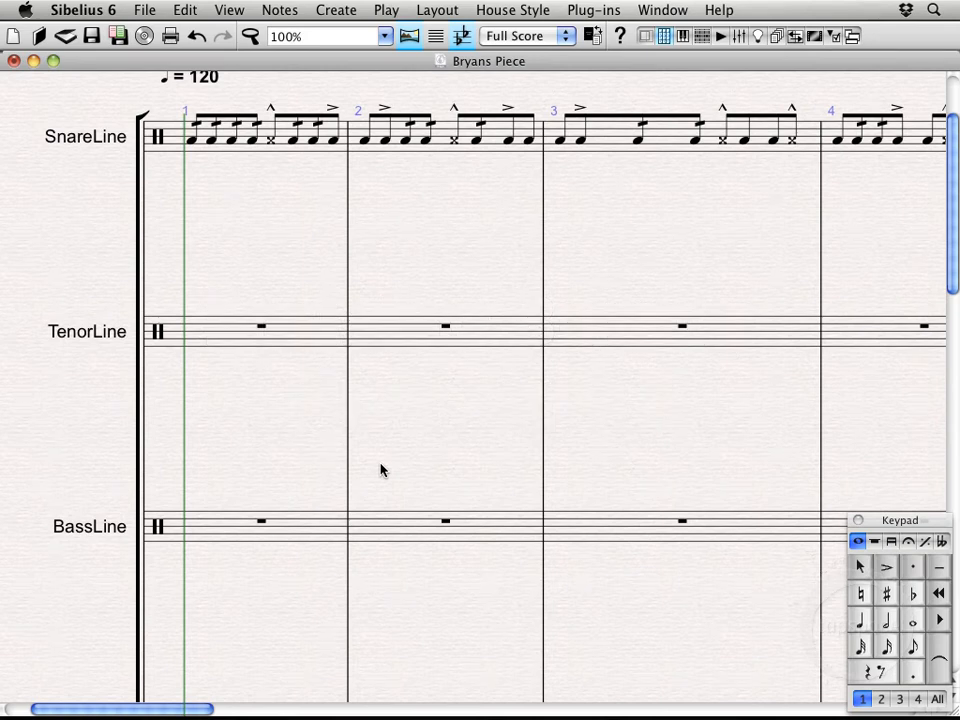
pyautogui.moveTo(308, 518)
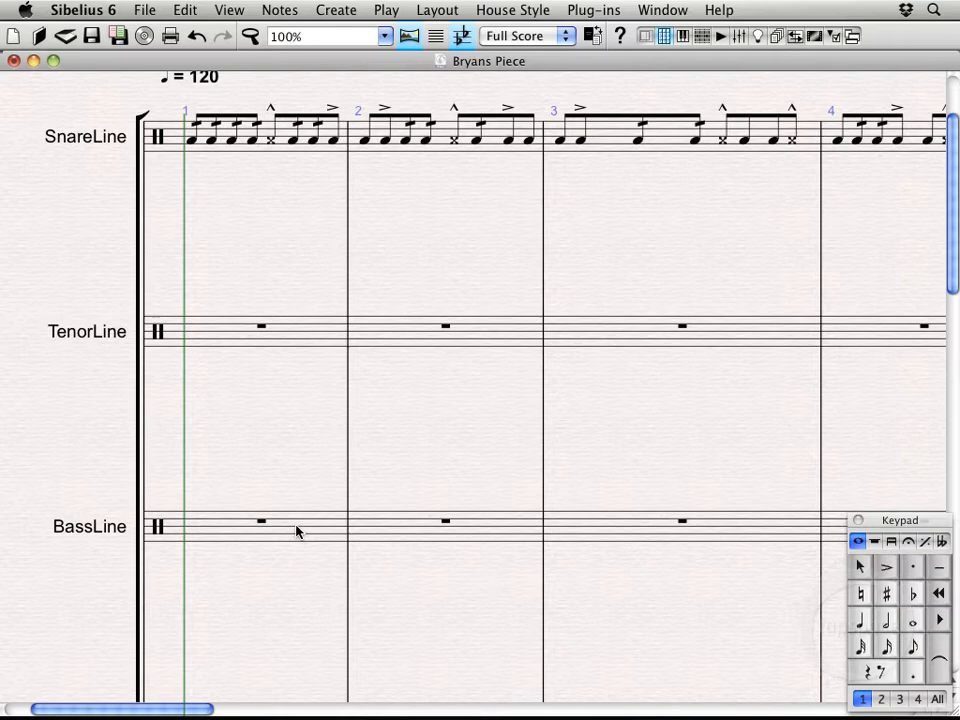
# Begin note input in bar 1 of the bass line, entering an accented note then queuing an eighth rest.
pyautogui.click(260, 532)
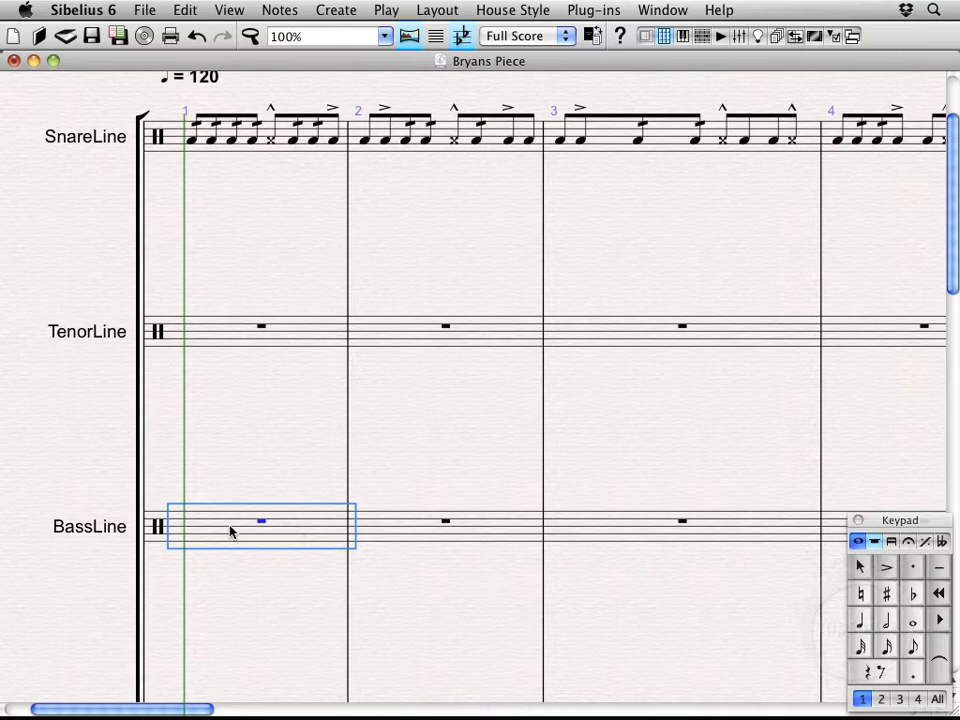
pyautogui.moveTo(204, 534)
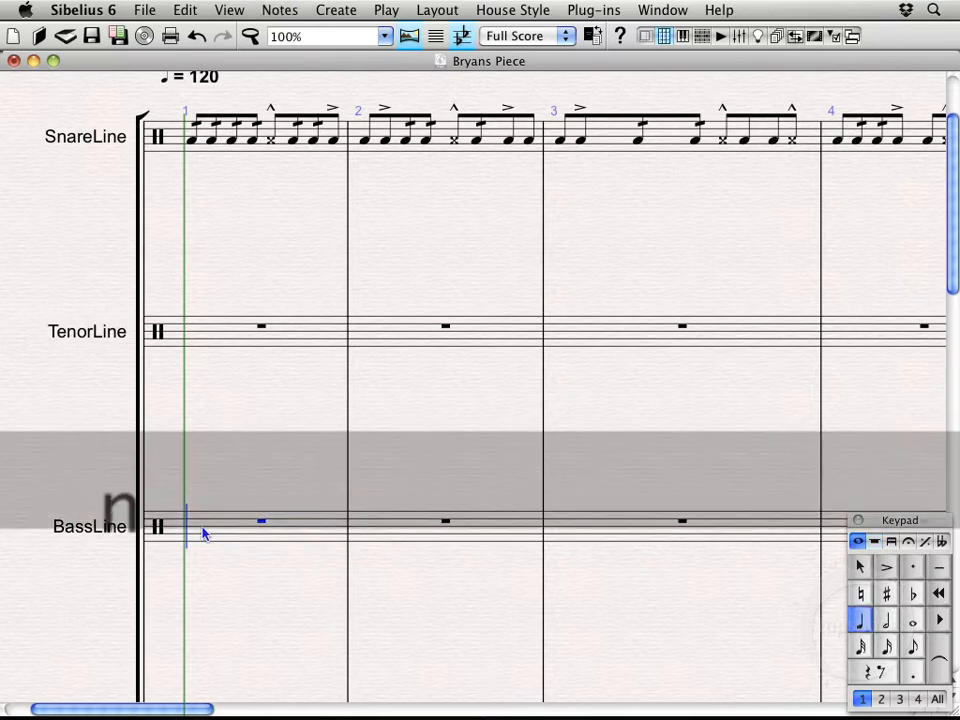
pyautogui.press('n')
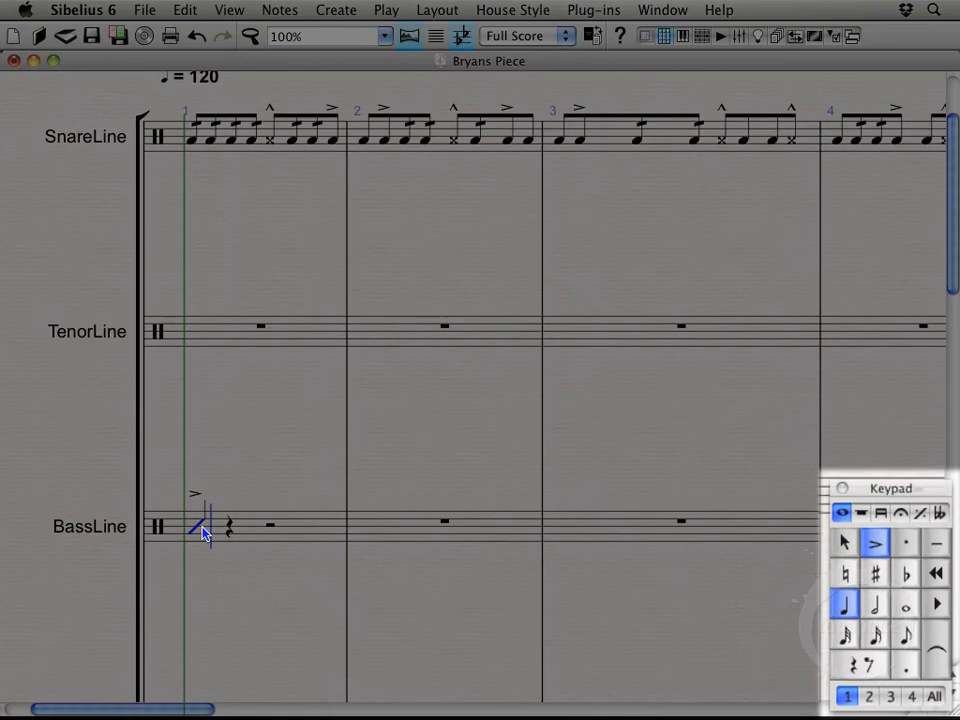
pyautogui.click(900, 632)
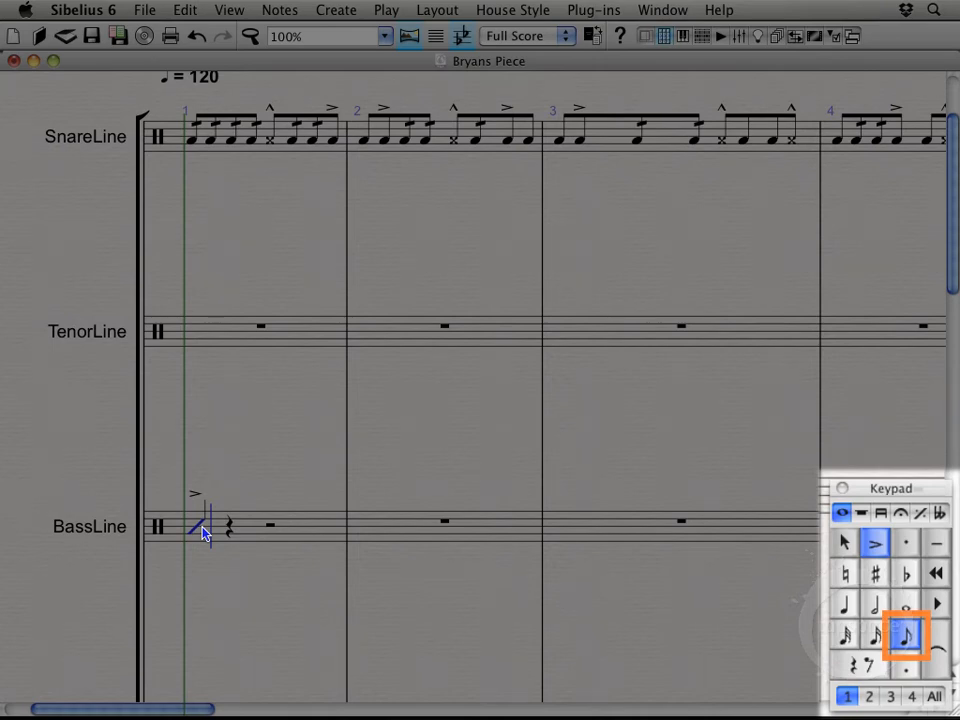
pyautogui.click(856, 668)
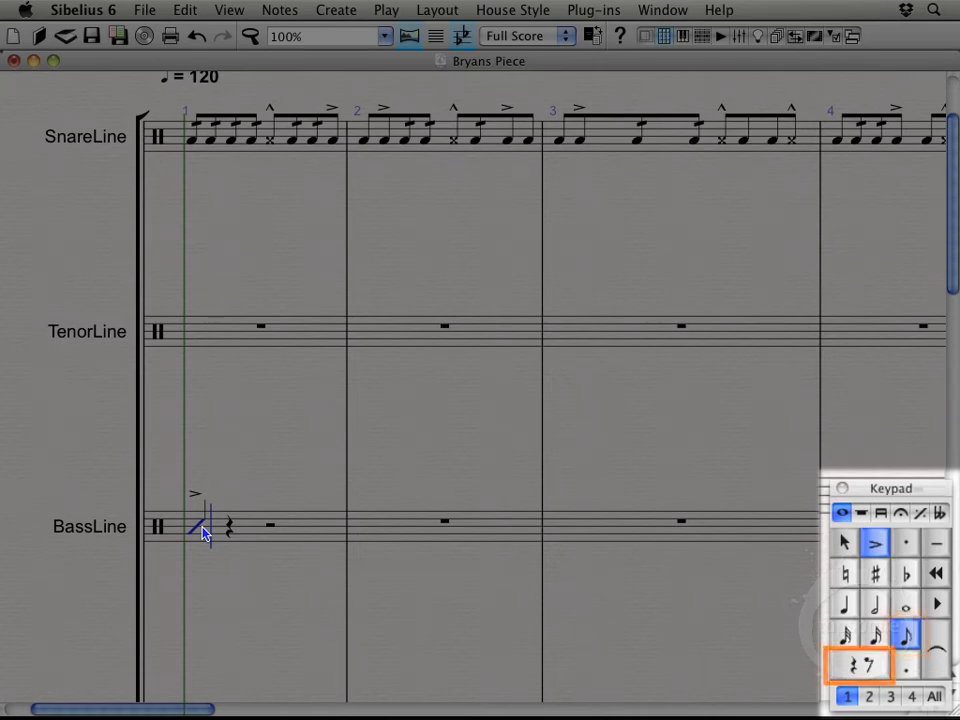